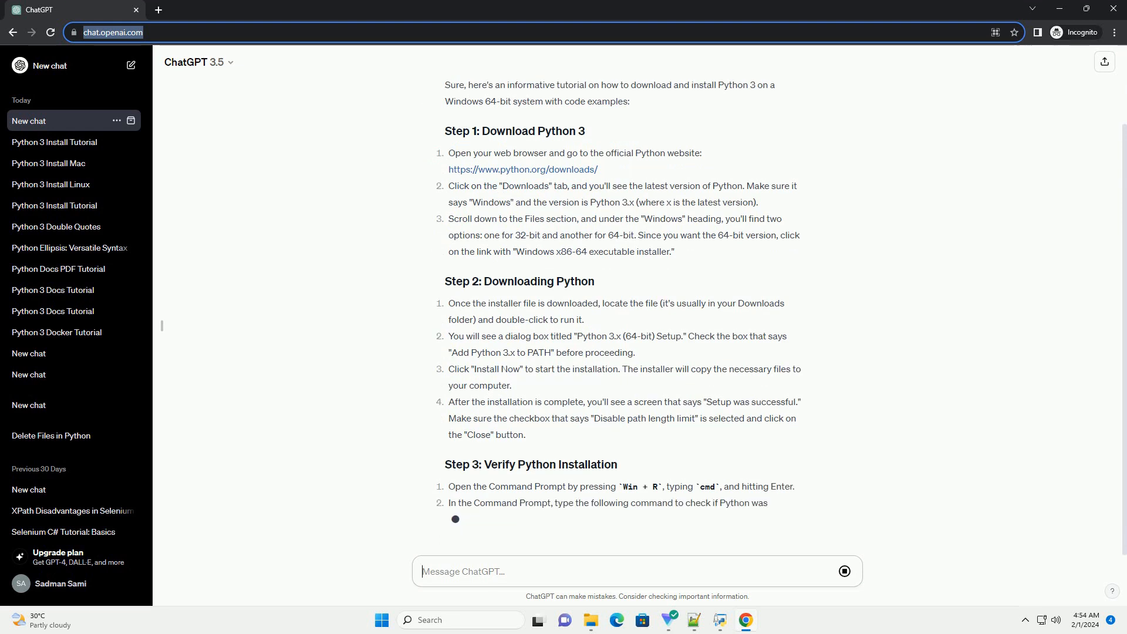
scroll("down", 3)
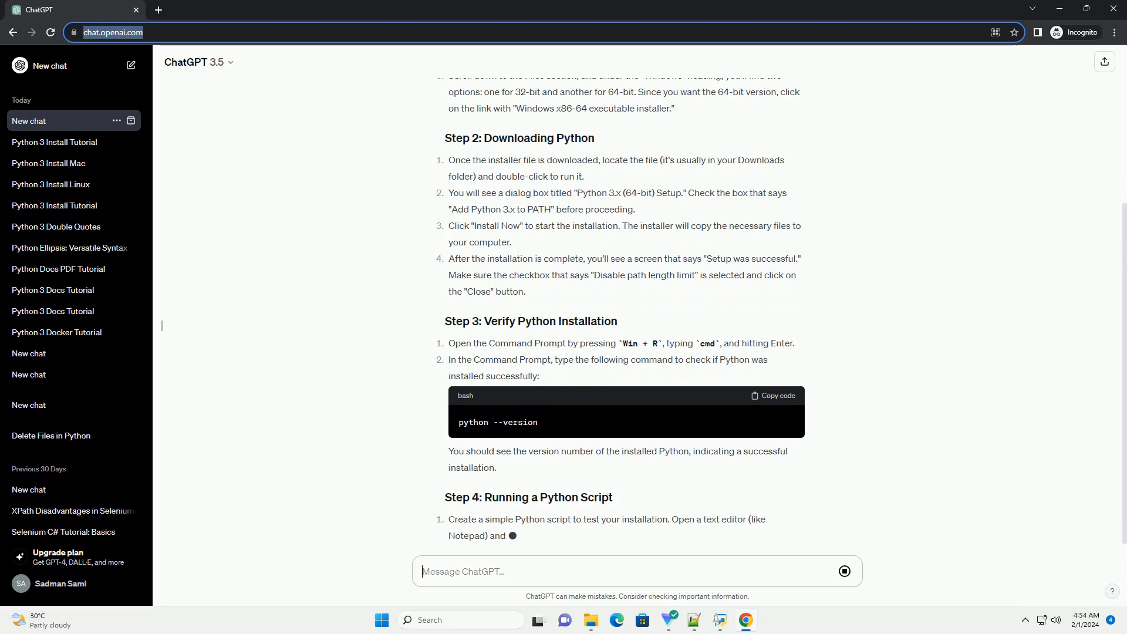
scroll("down", 3)
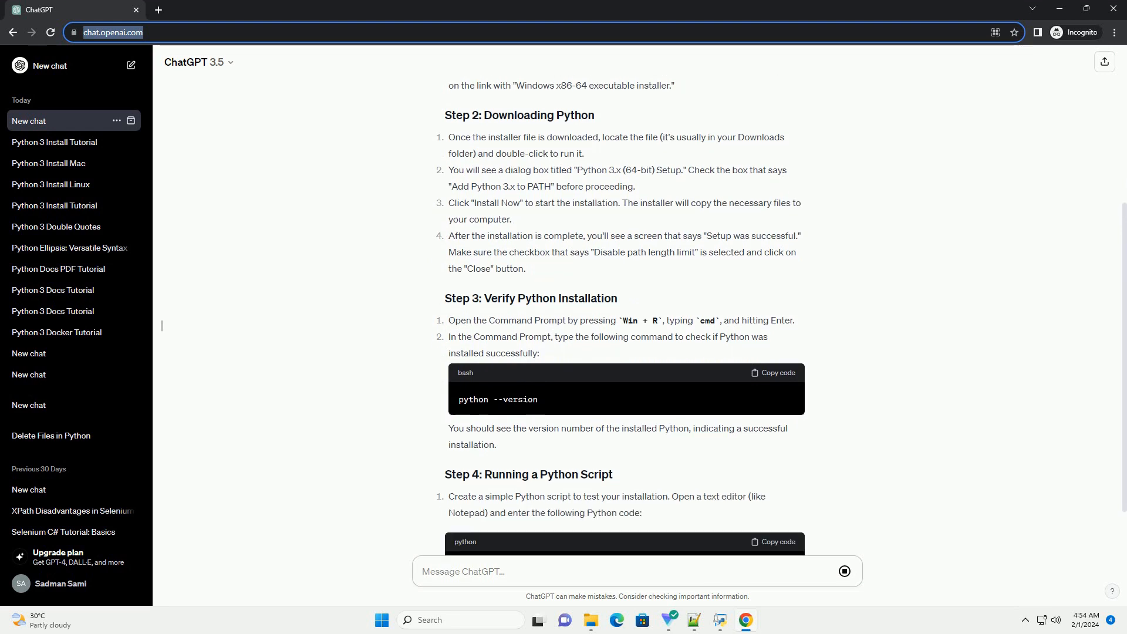
scroll("down", 3)
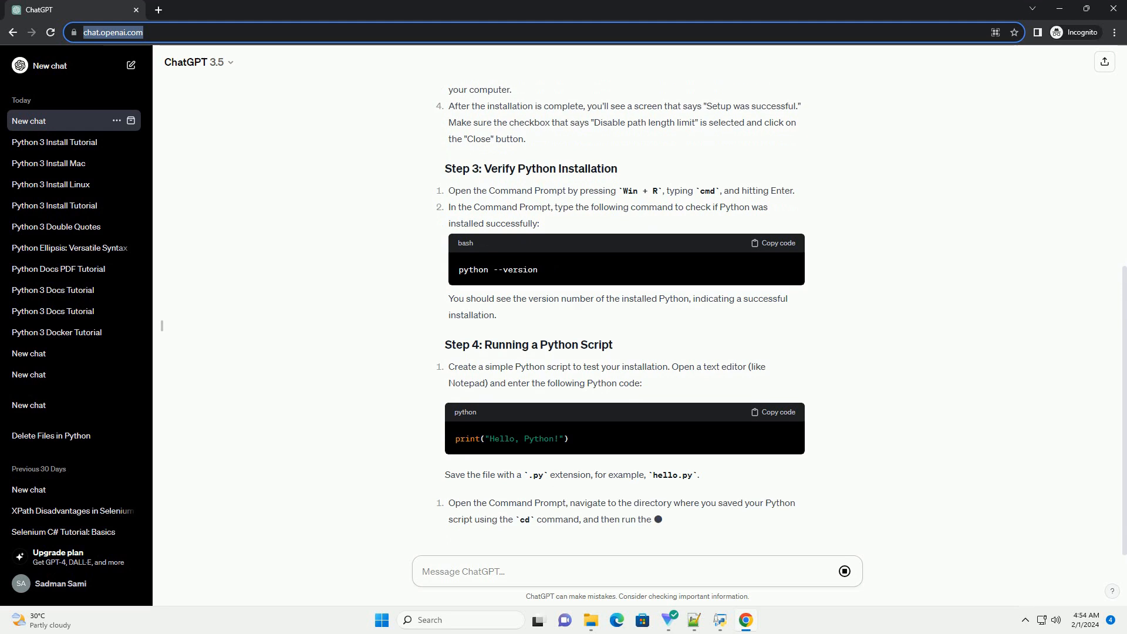
scroll("down", 3)
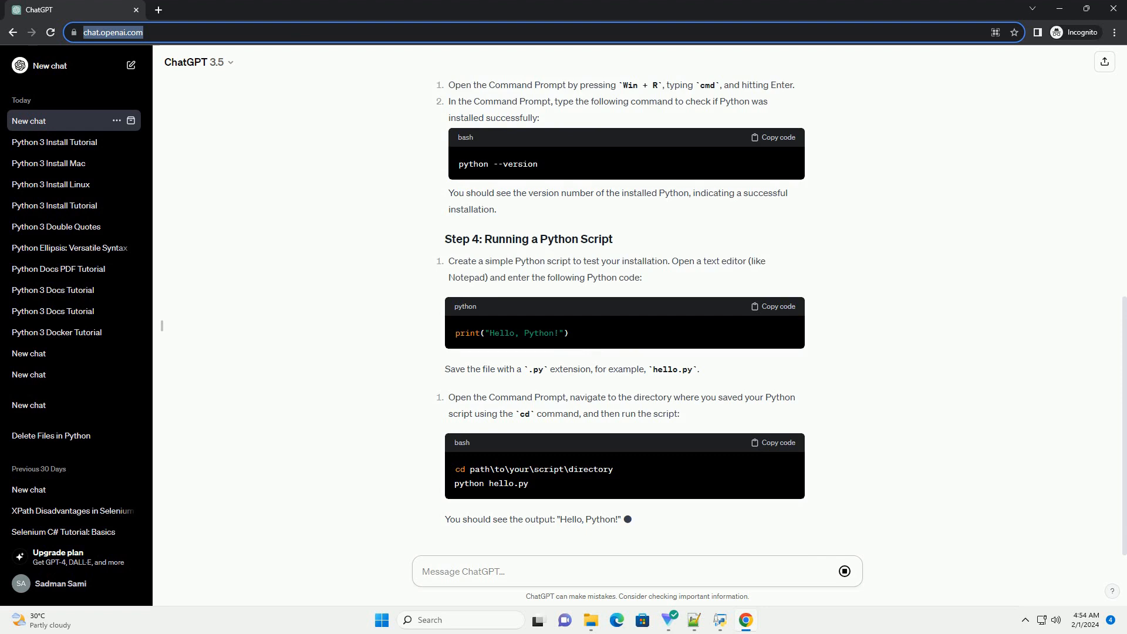
scroll("down", 3)
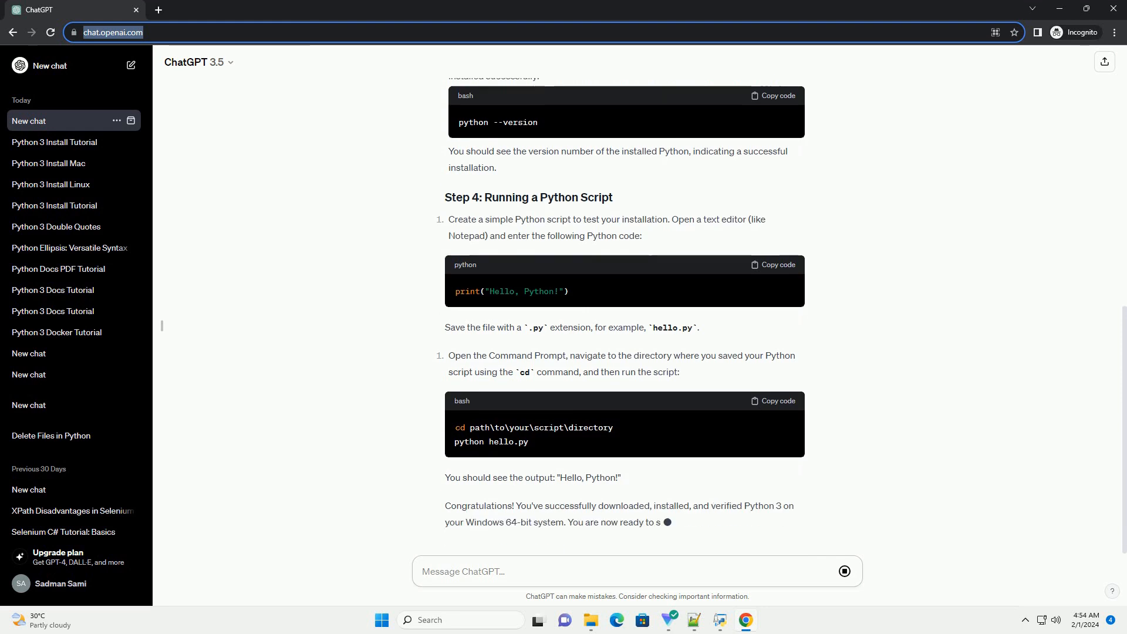